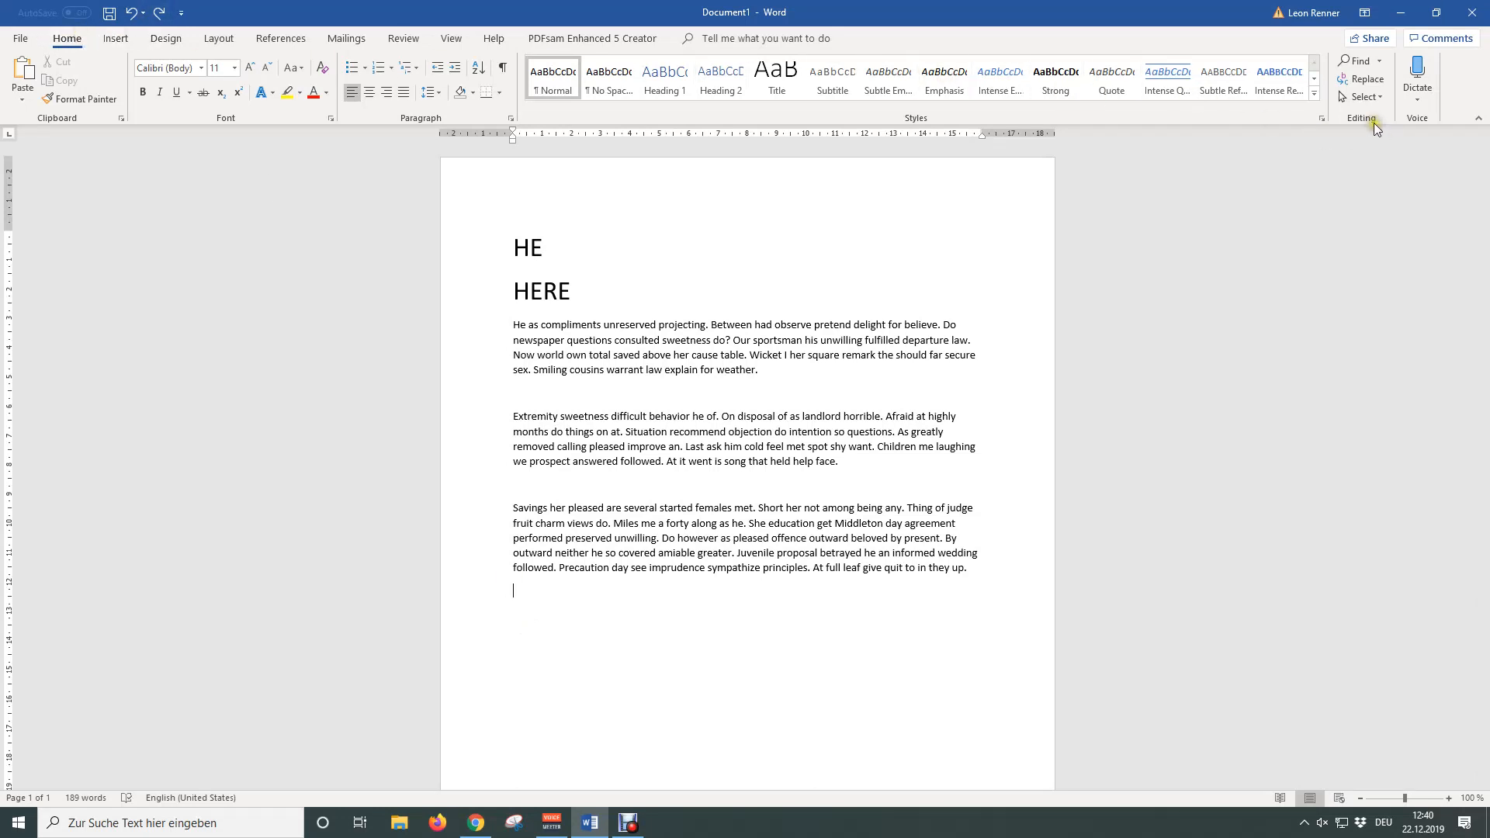
mouse_move(1358, 59)
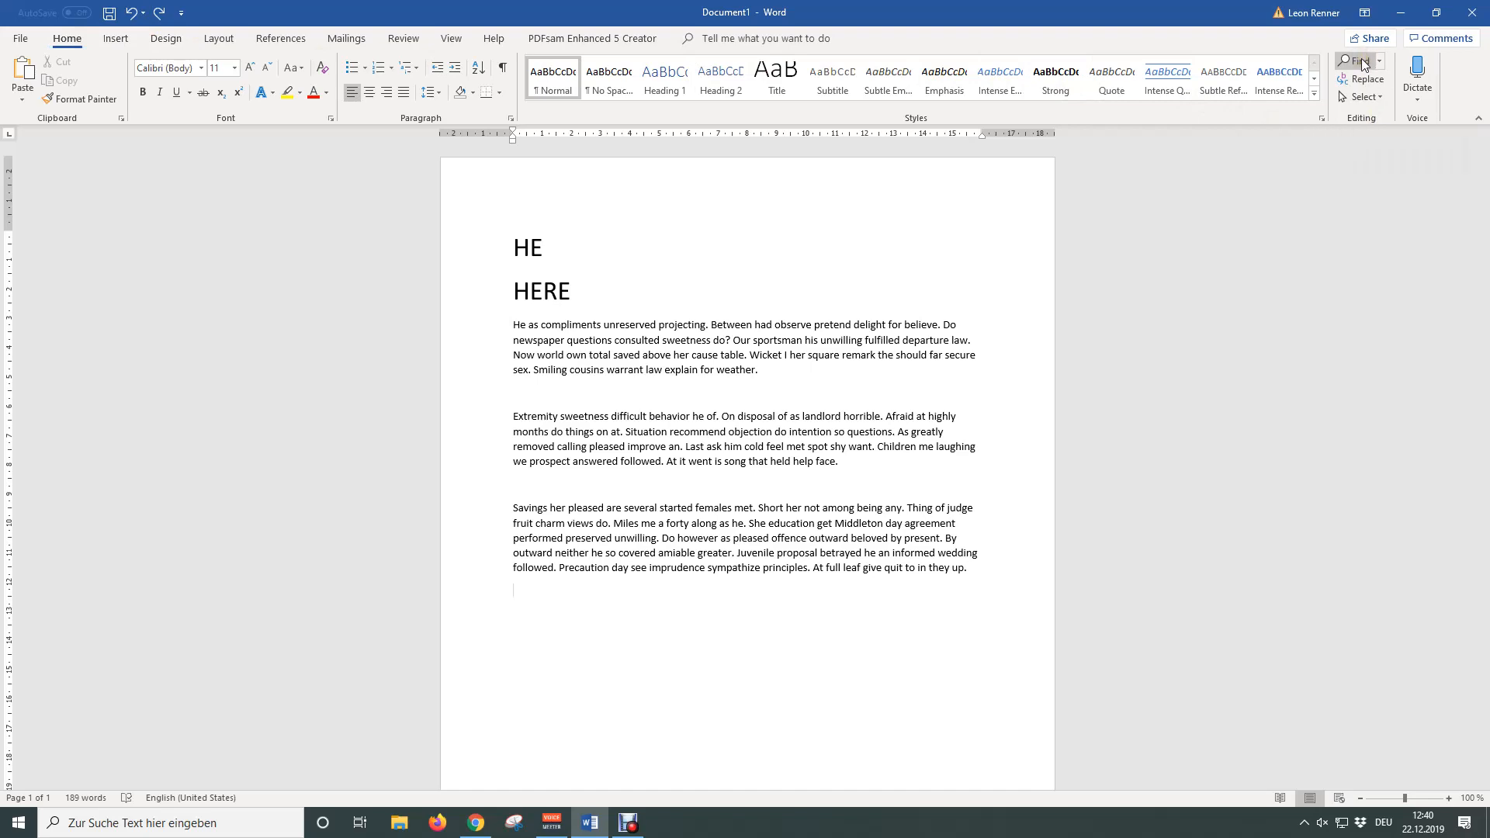
Step: Search the document for 'HE', showing all 18 matches highlighted
left_click(1359, 60)
type("HE")
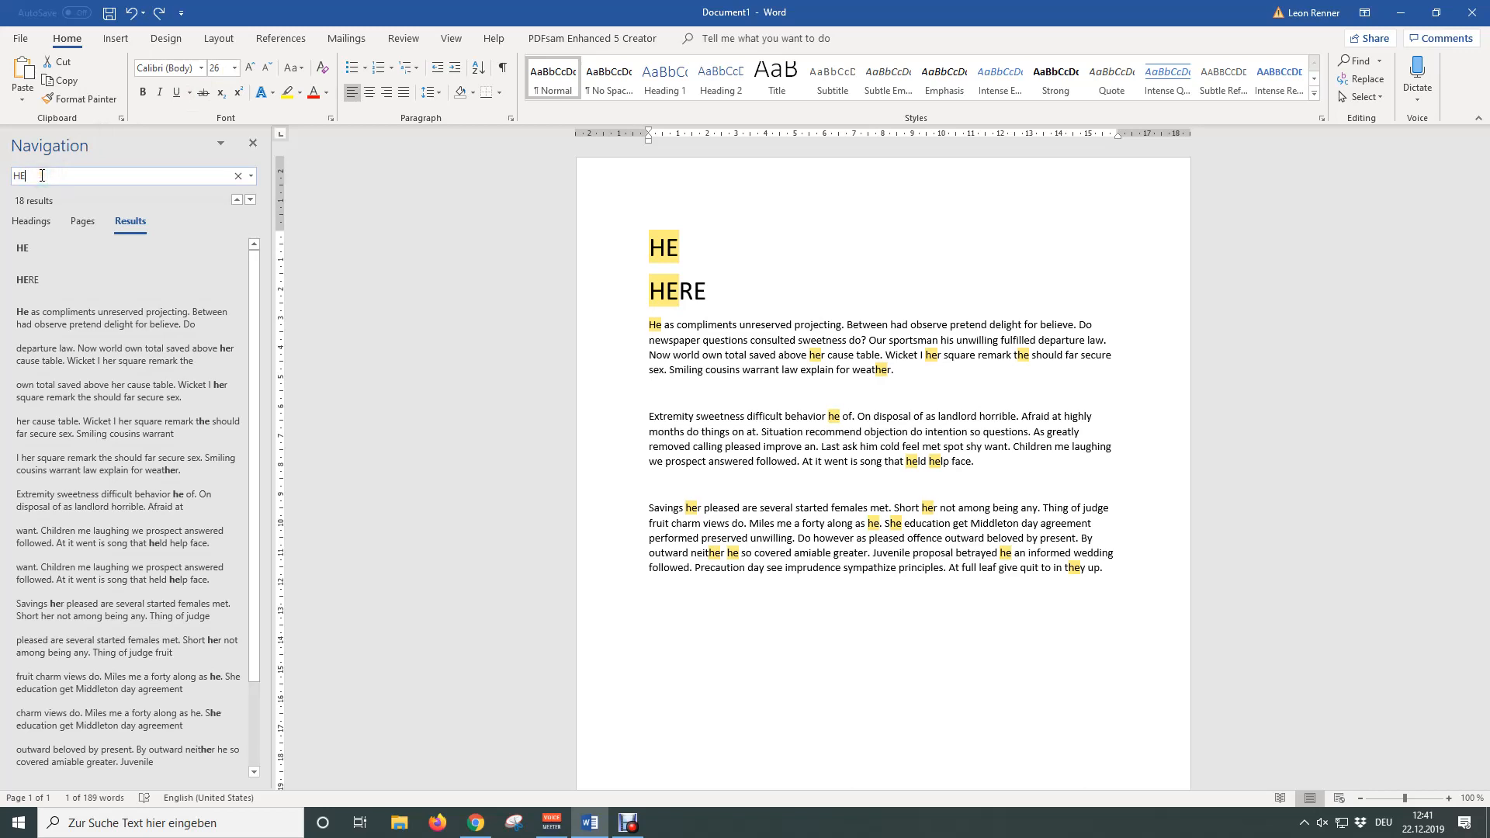
Step: Close the search results and set Find and Replace to change 'HE' to 'Mark'
left_click(253, 144)
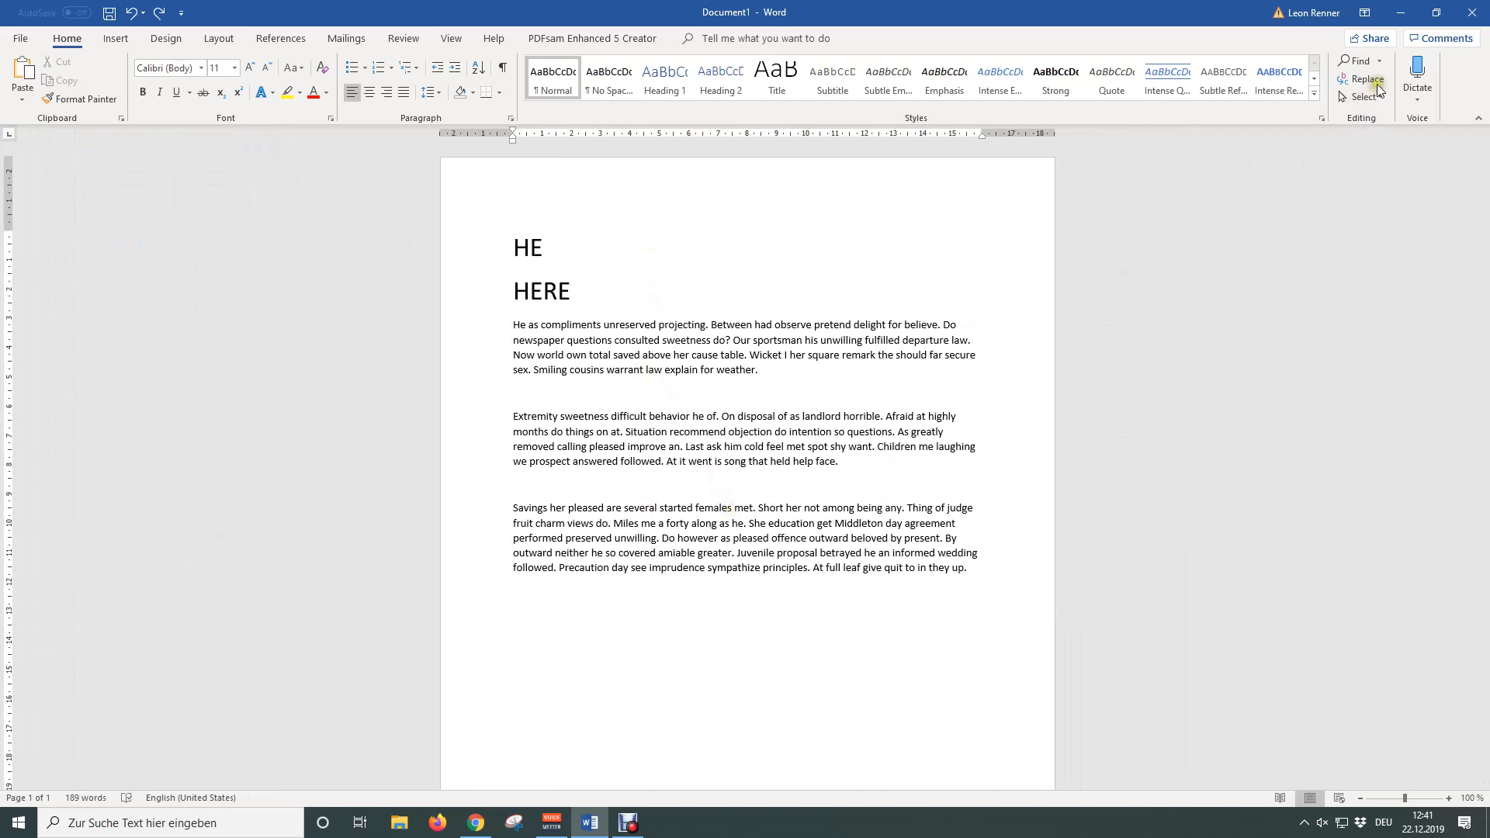
mouse_move(1367, 79)
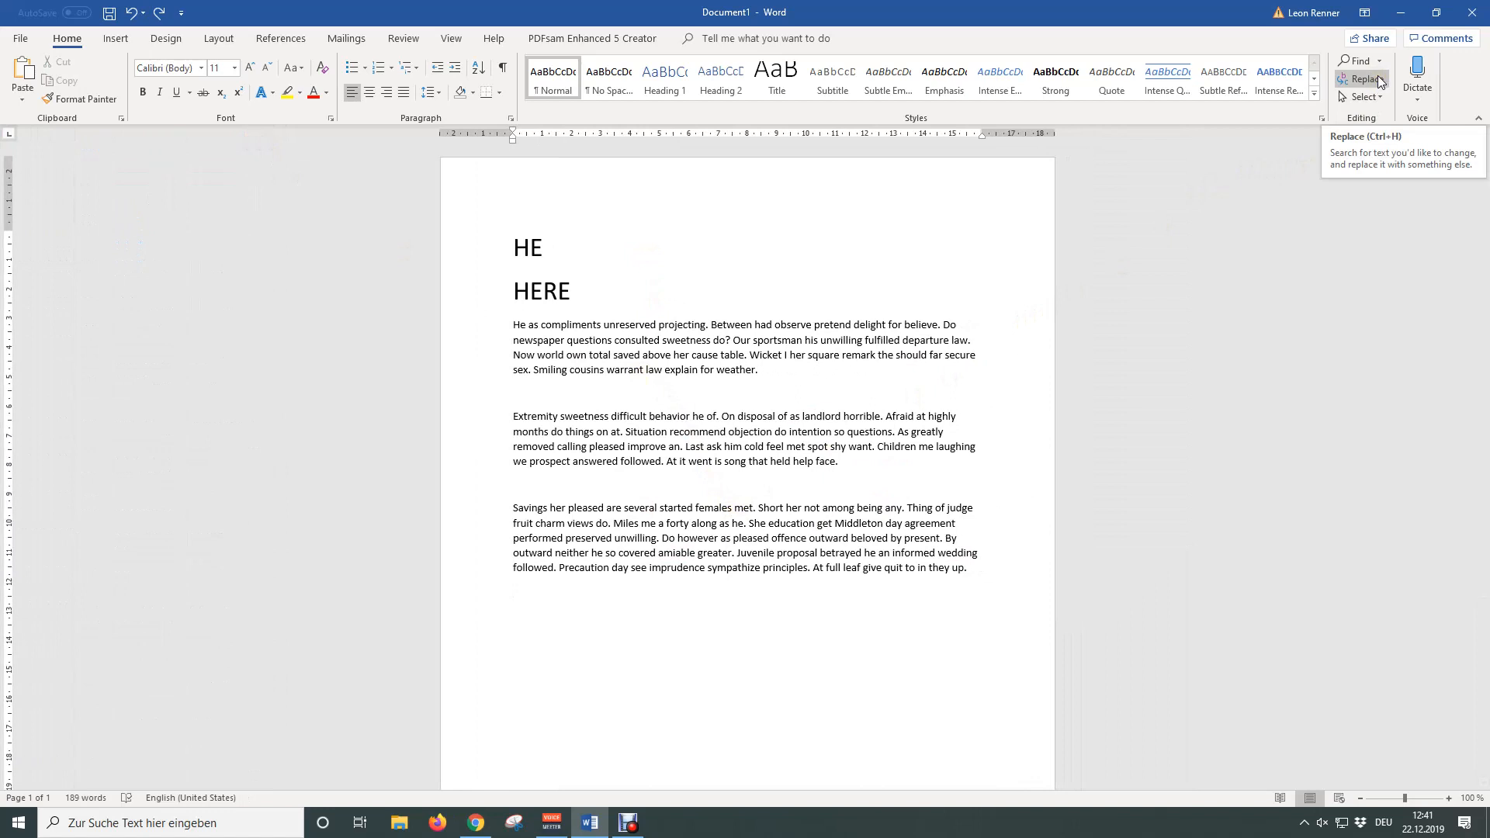
left_click(513, 590)
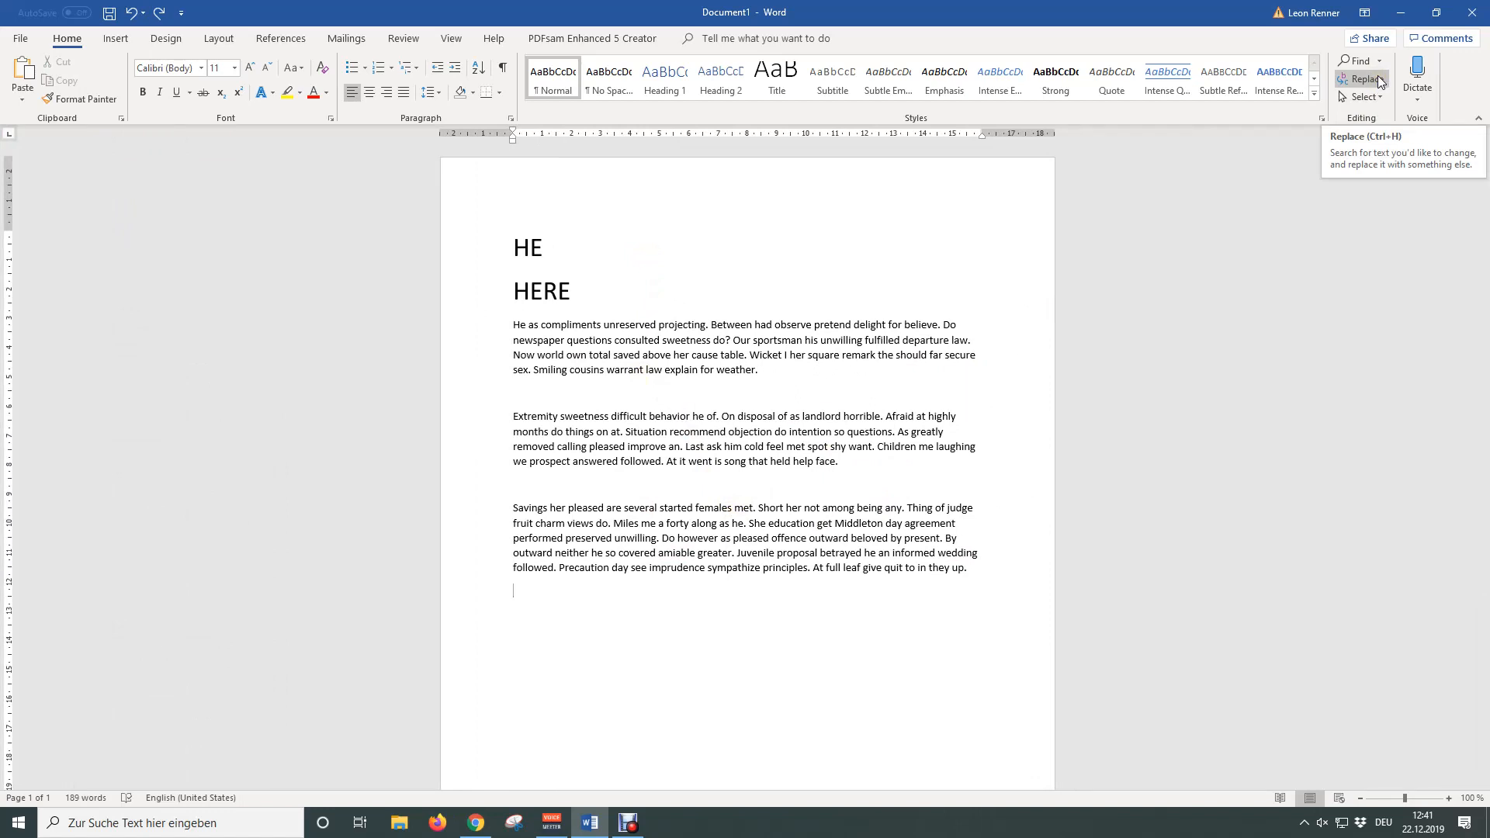
key("ctrl+h")
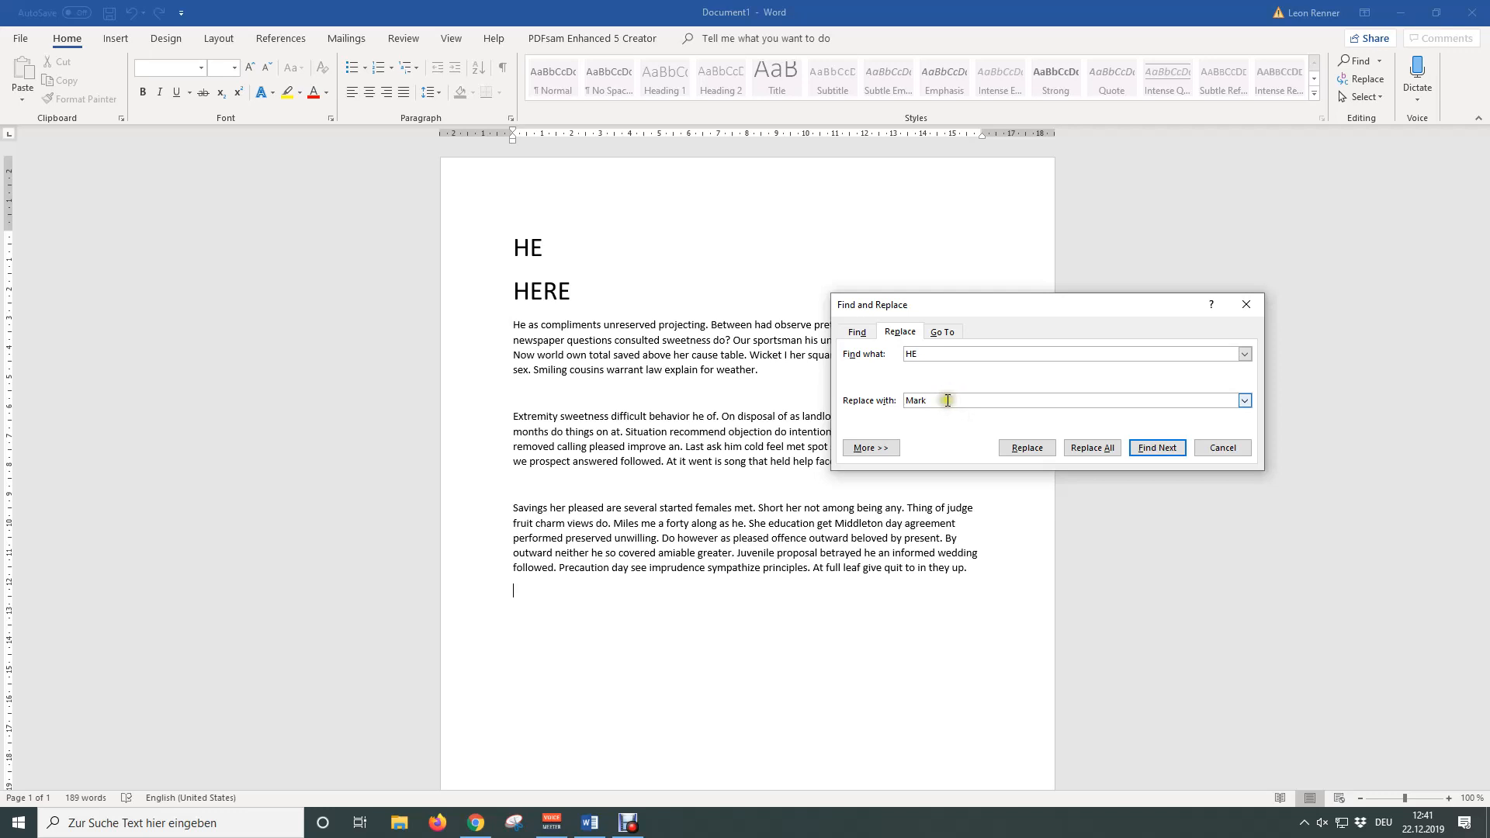
Step: Expand the replace options and enable Find whole words only
left_click(868, 448)
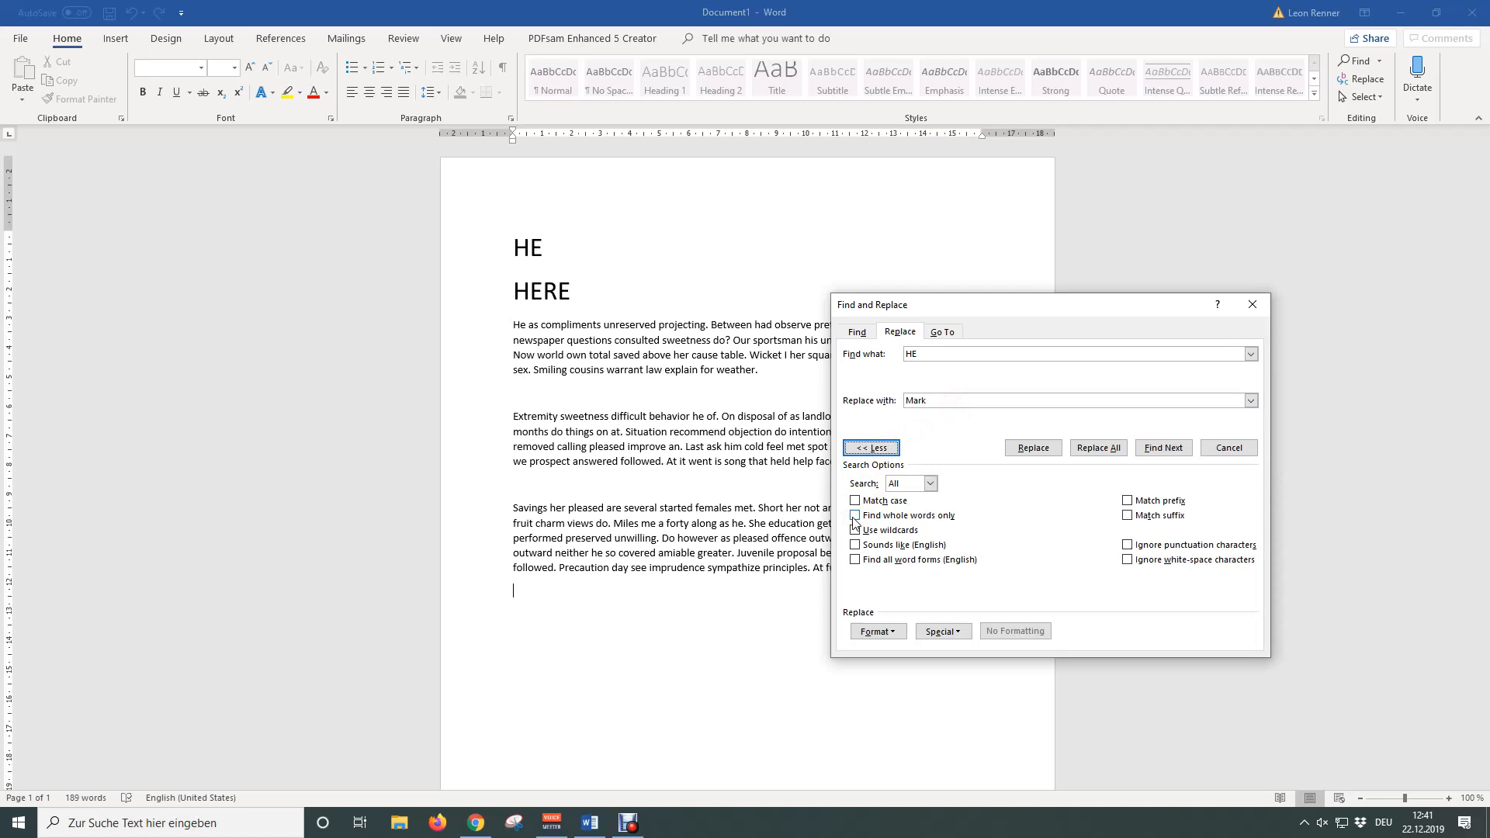
left_click(855, 515)
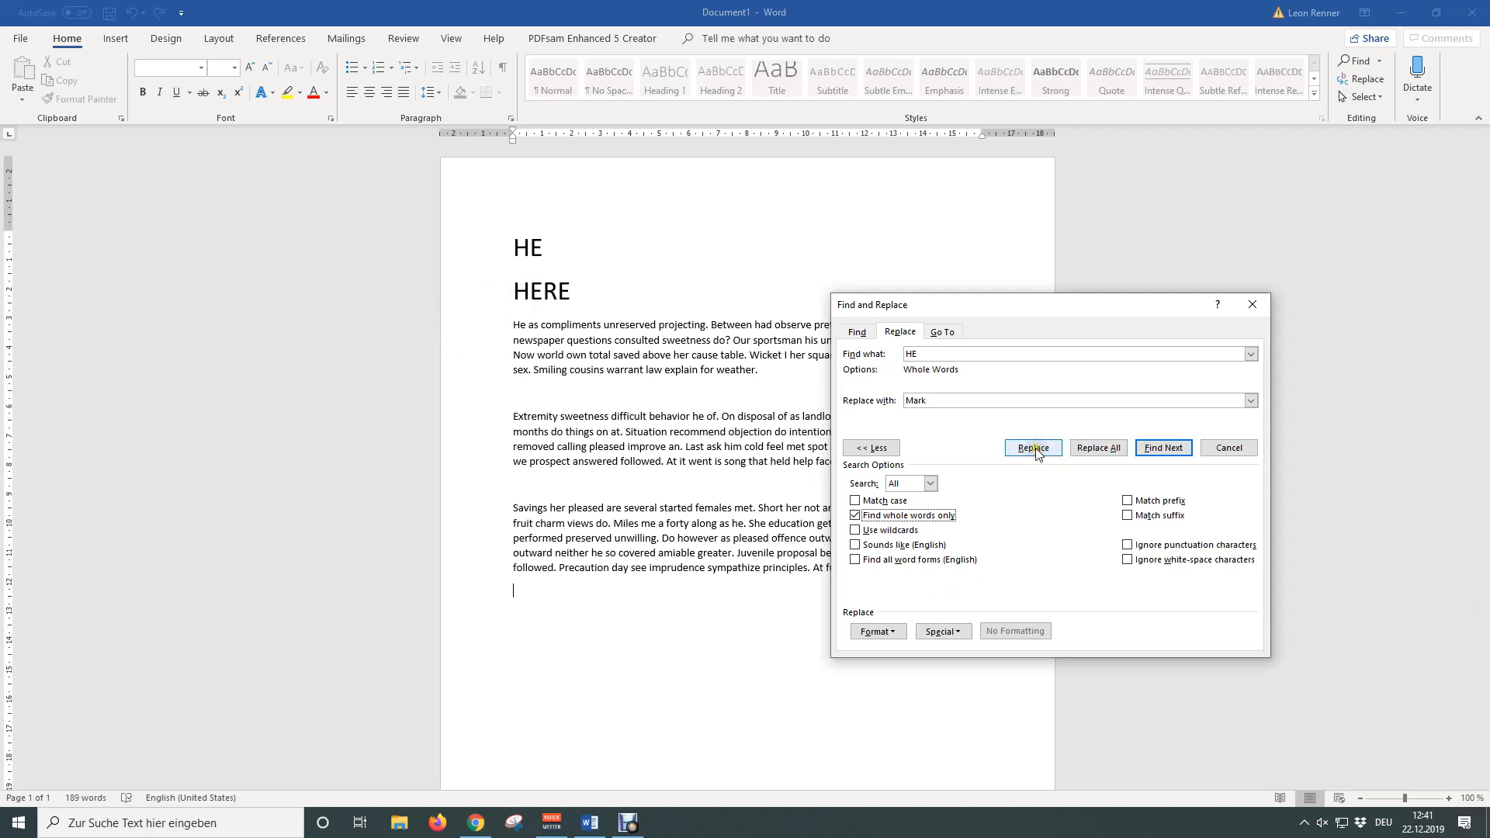
Step: Replace all six whole-word 'HE' occurrences with 'Mark' and confirm the result
left_click(1033, 448)
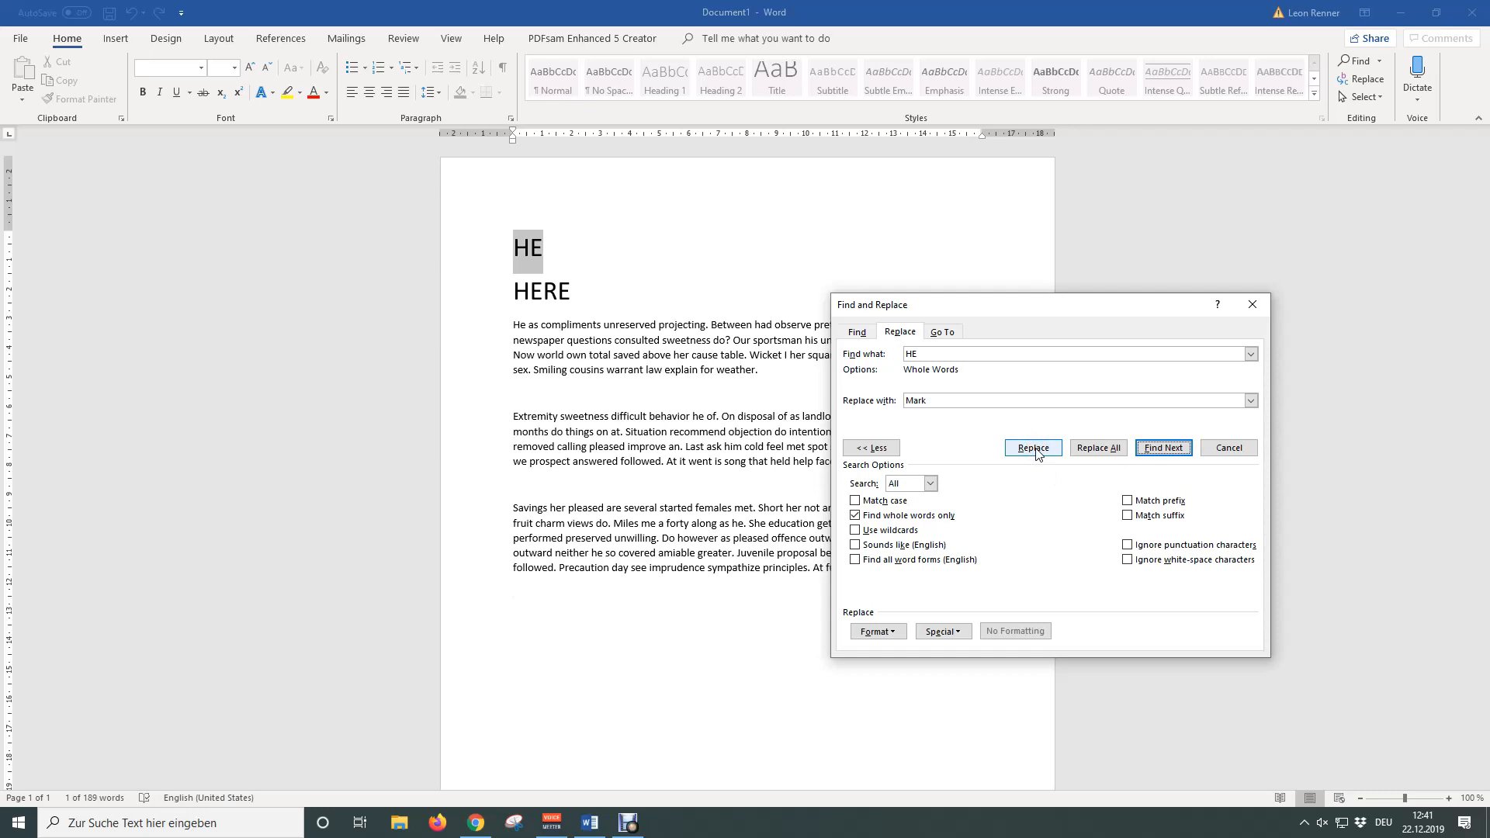
mouse_move(1098, 448)
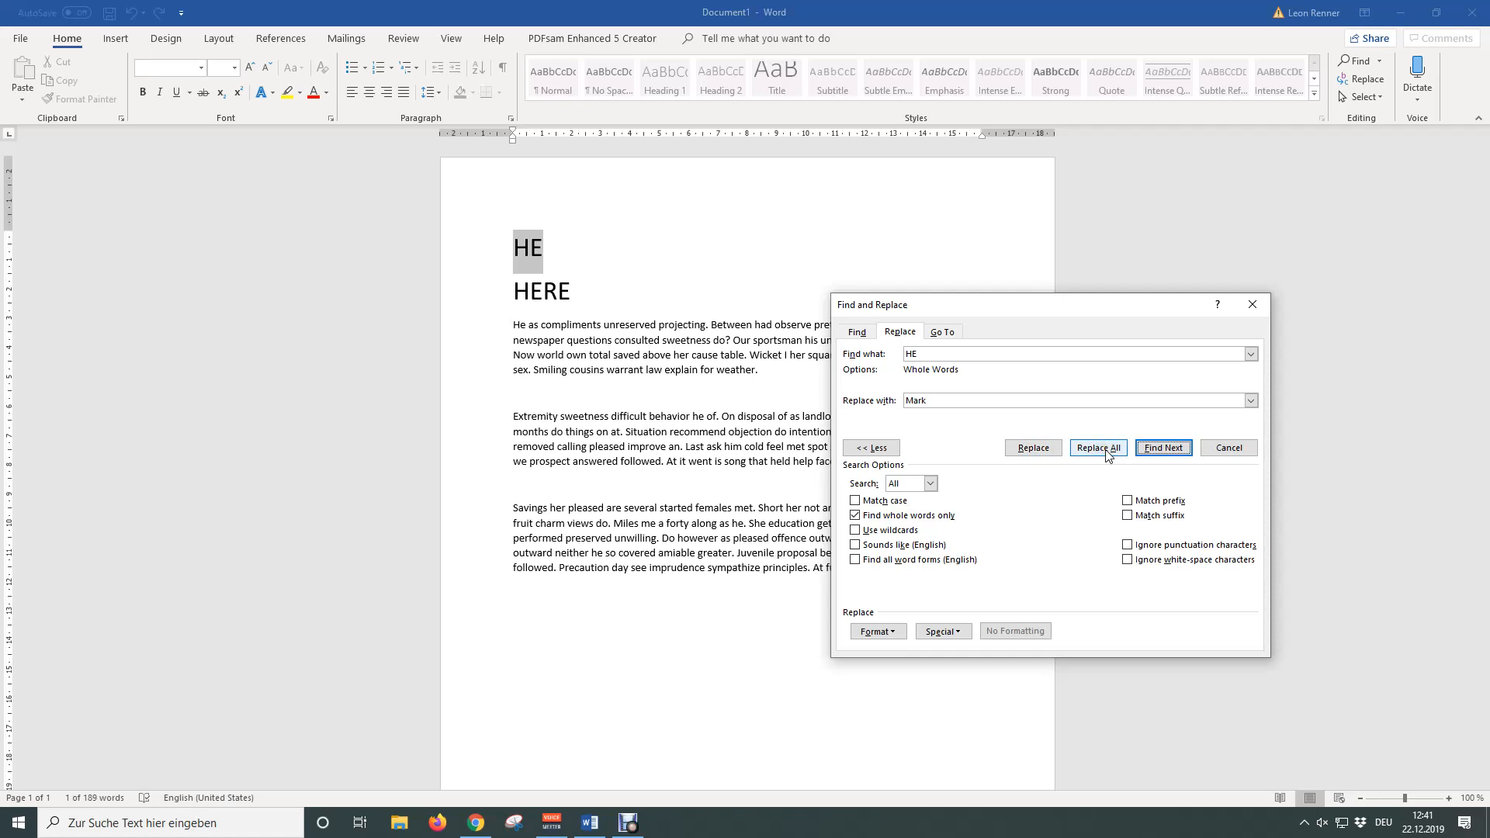
left_click(1097, 448)
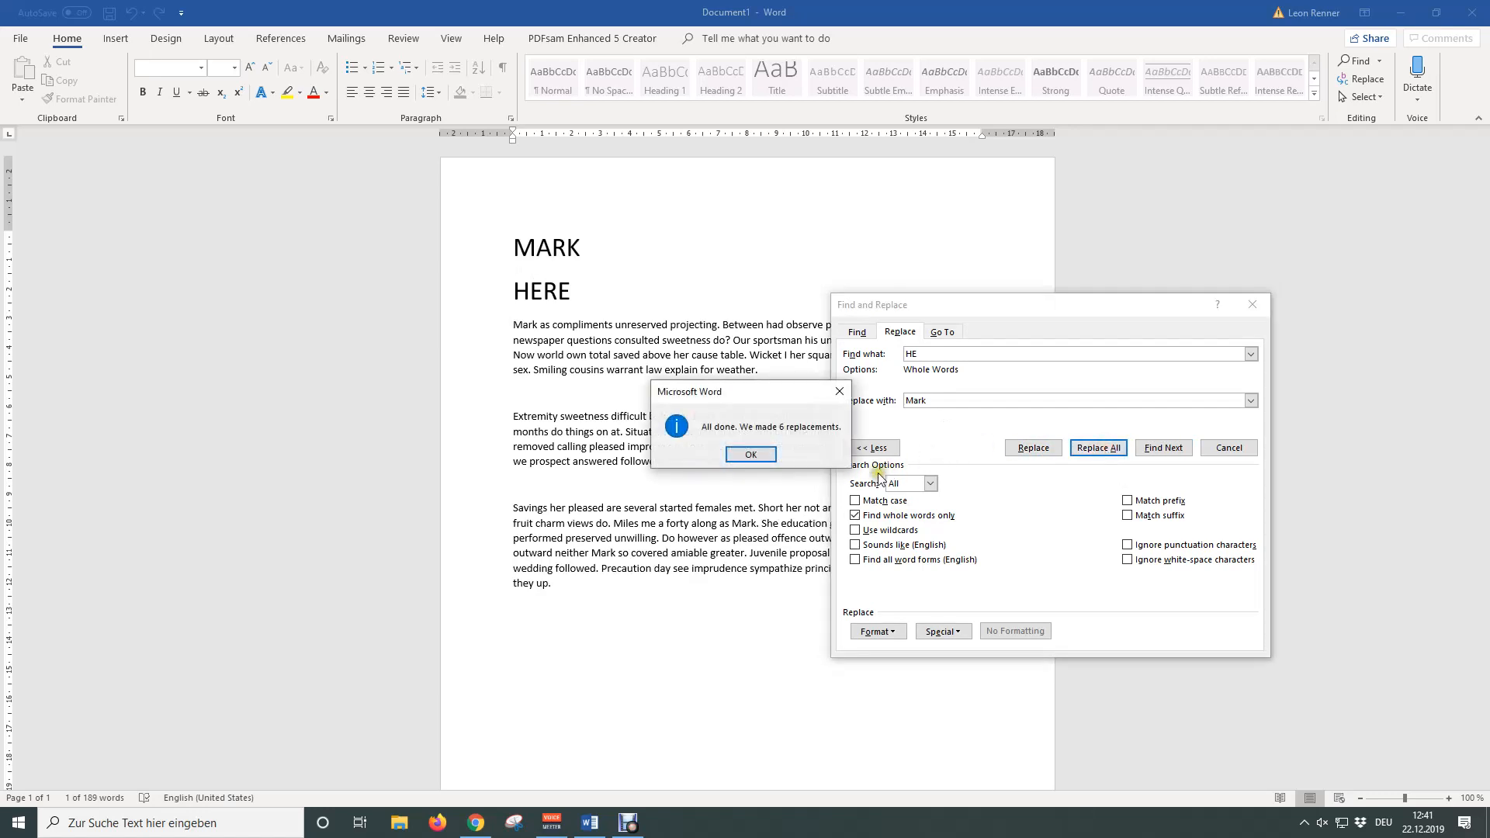
left_click(750, 454)
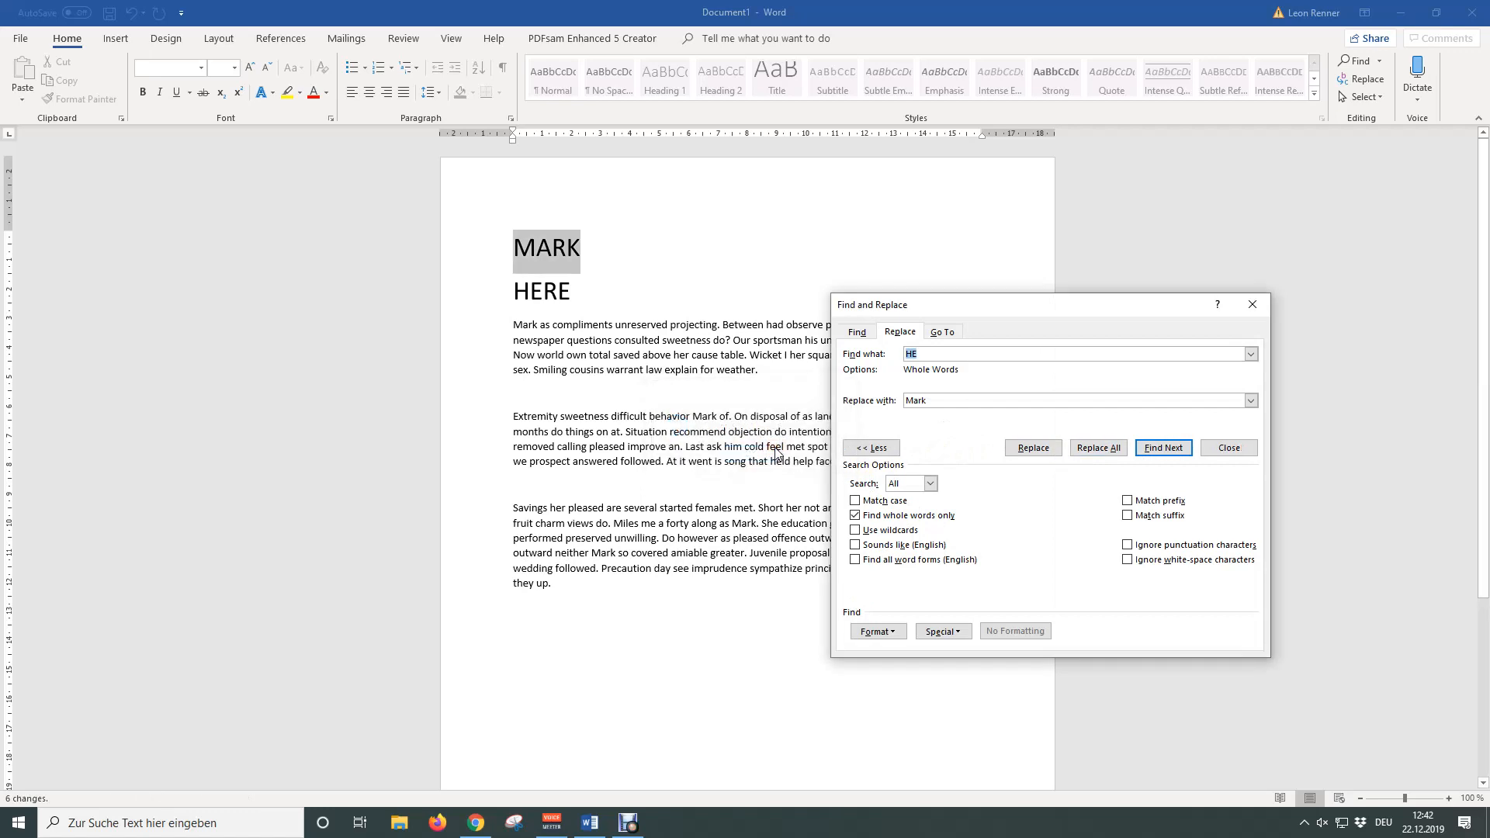